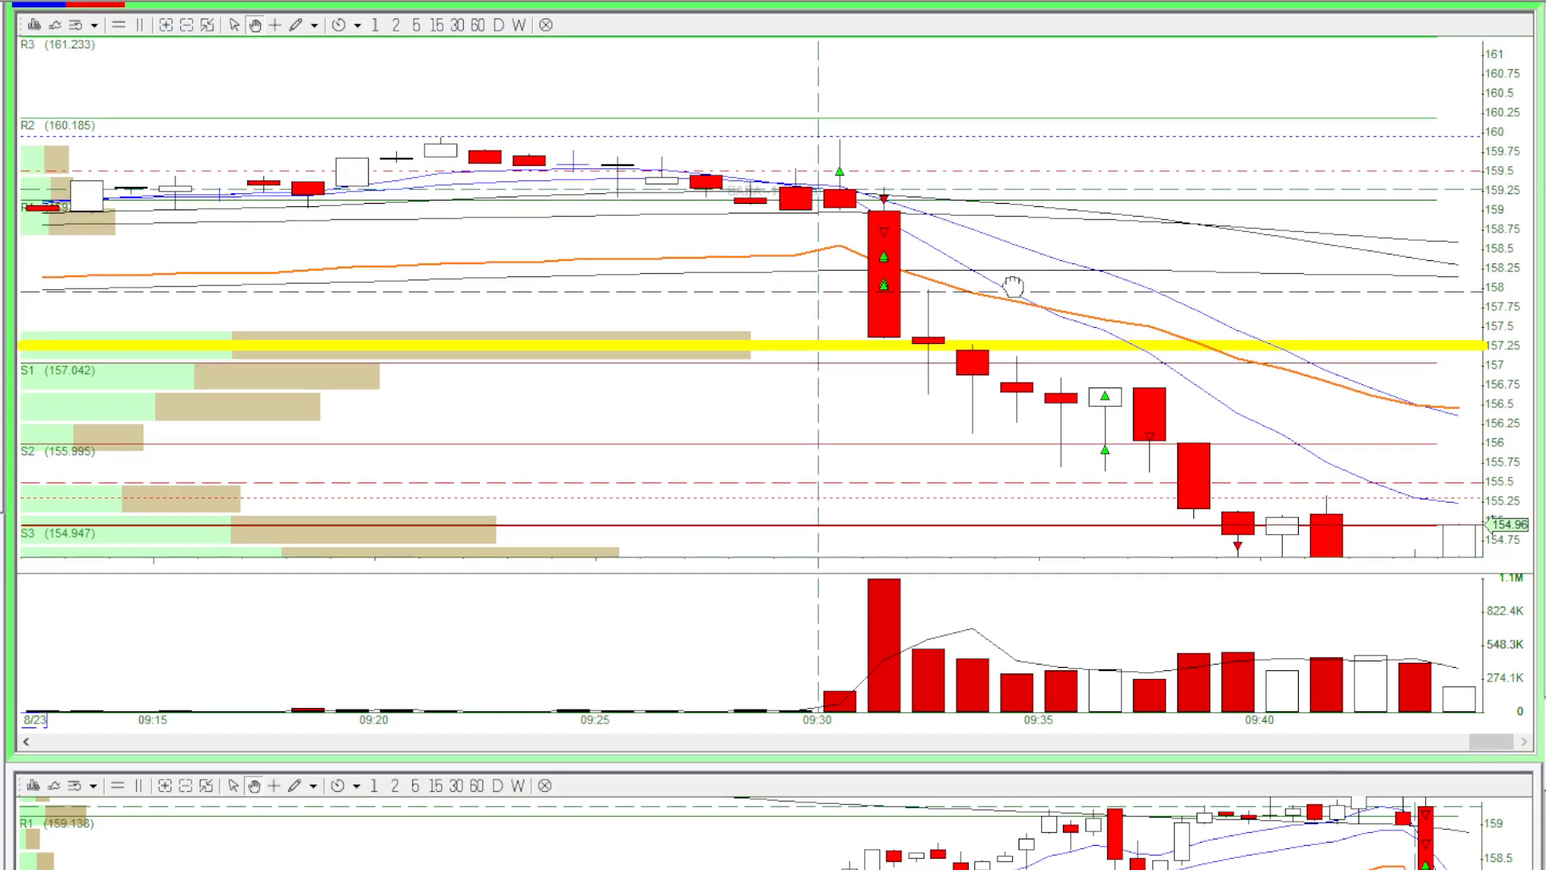
mouse_move(949, 236)
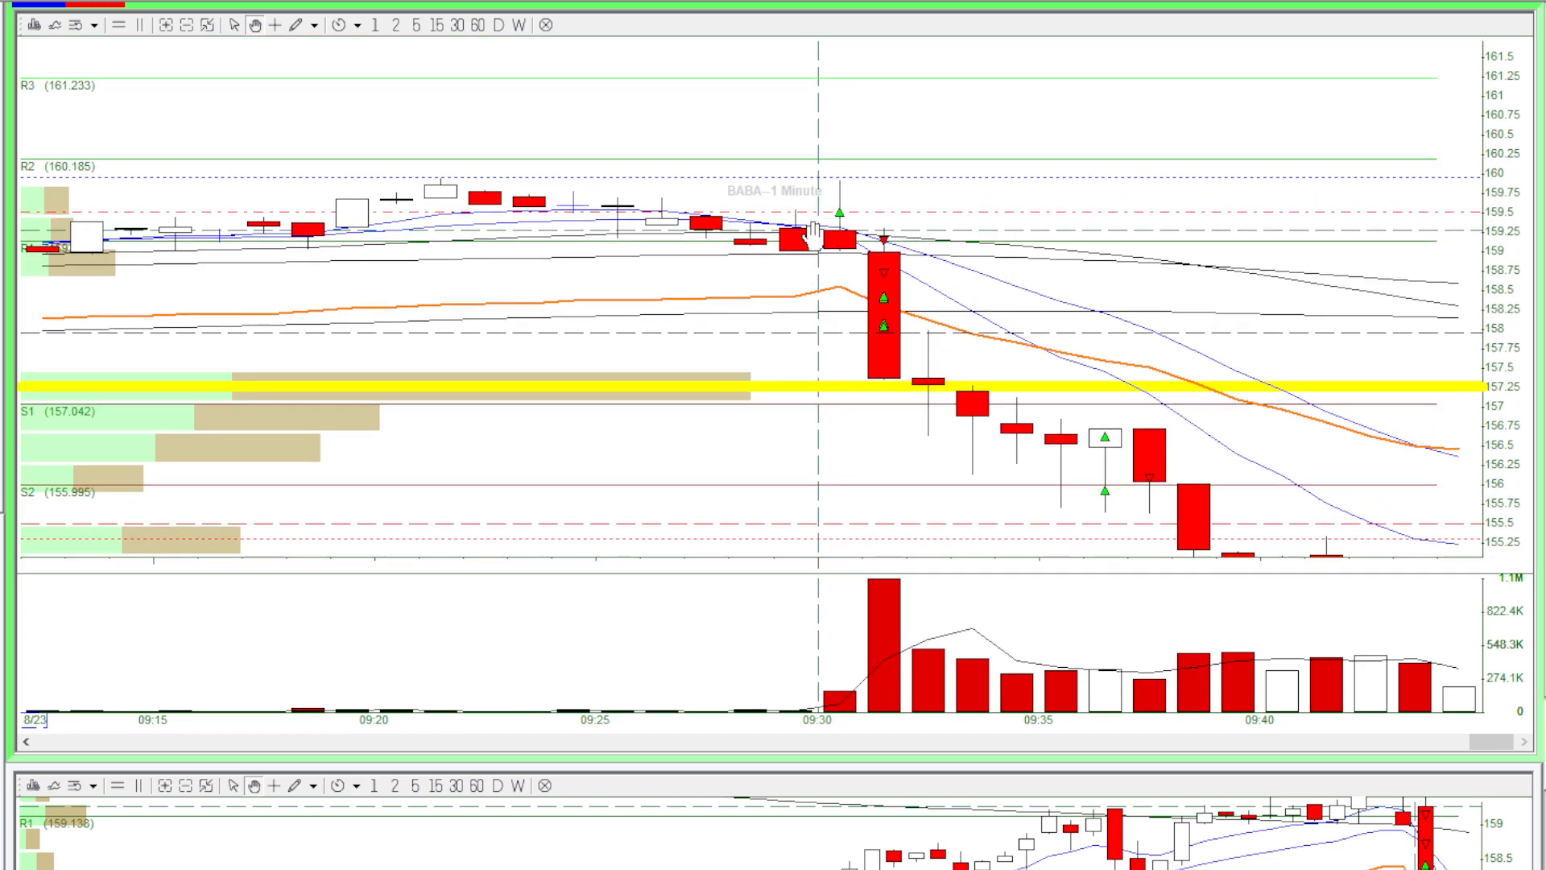
mouse_move(838, 241)
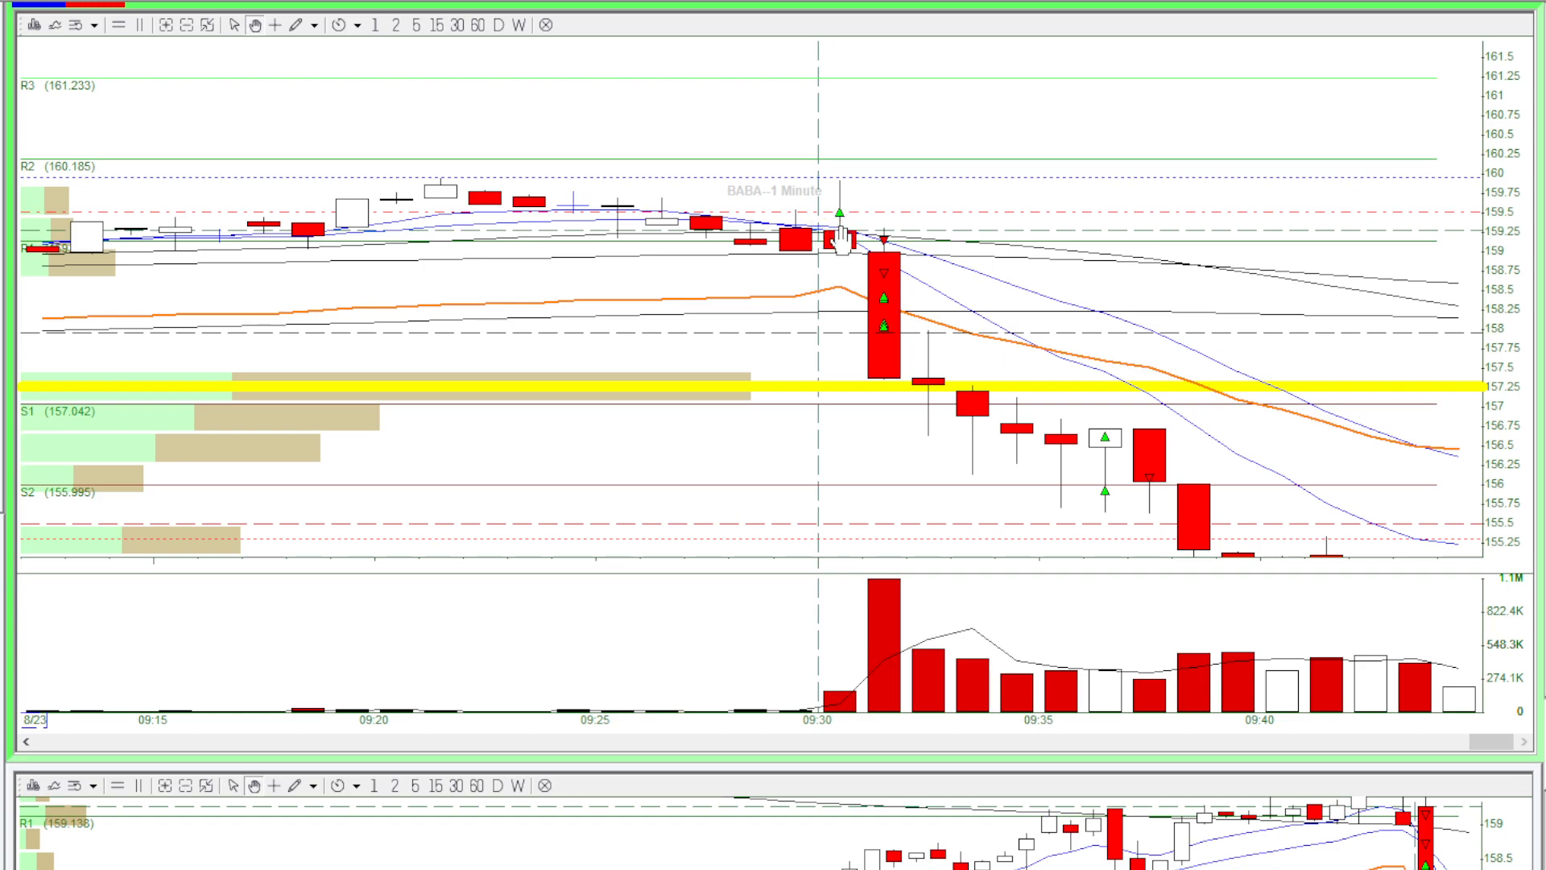
mouse_move(932, 219)
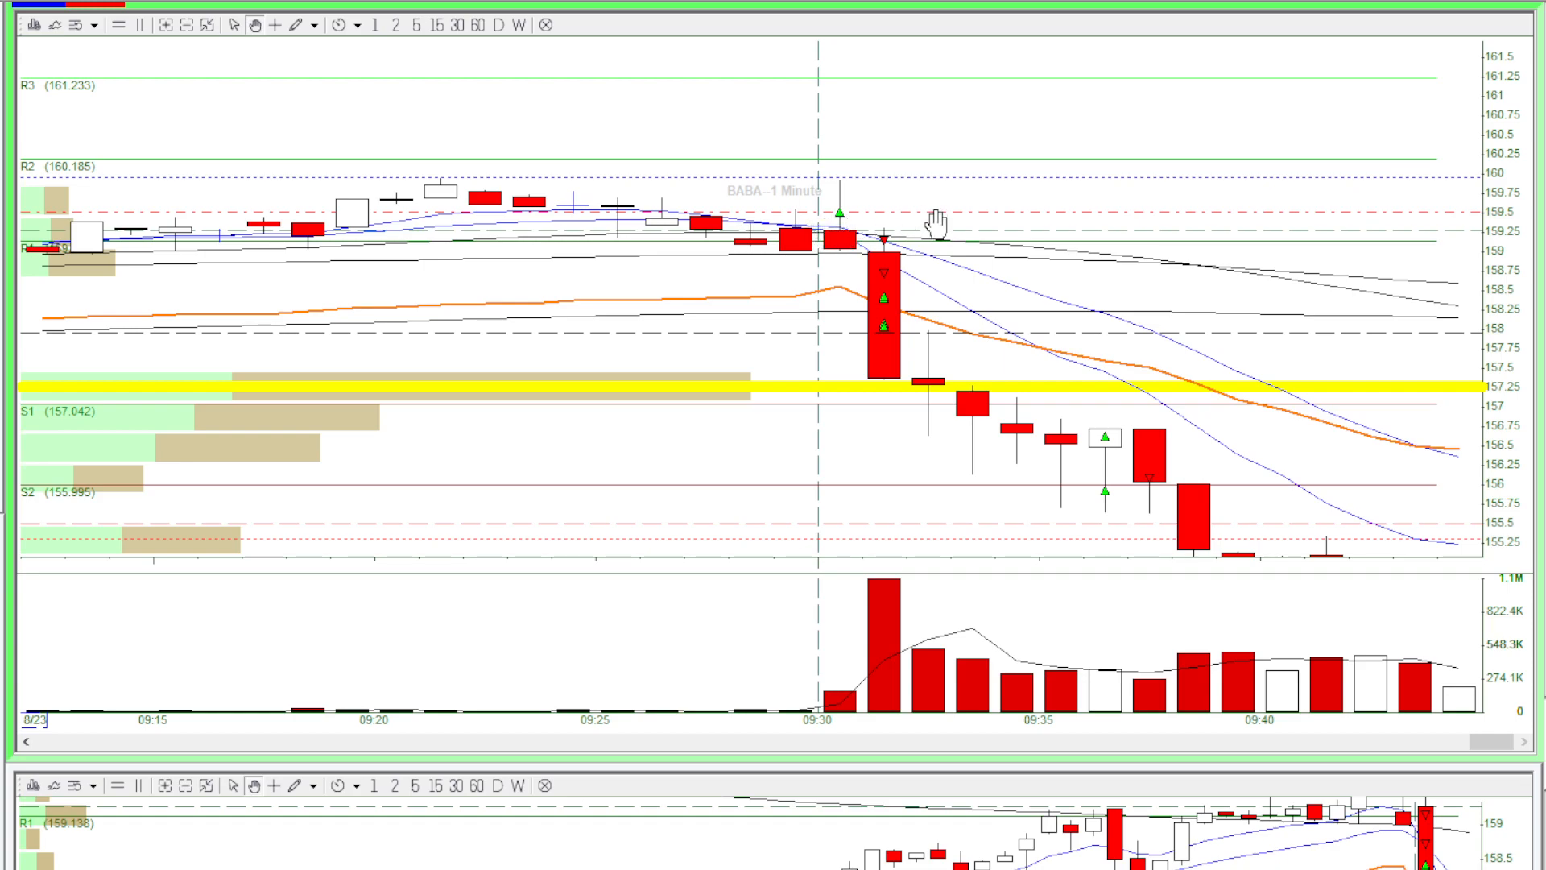
mouse_move(829, 219)
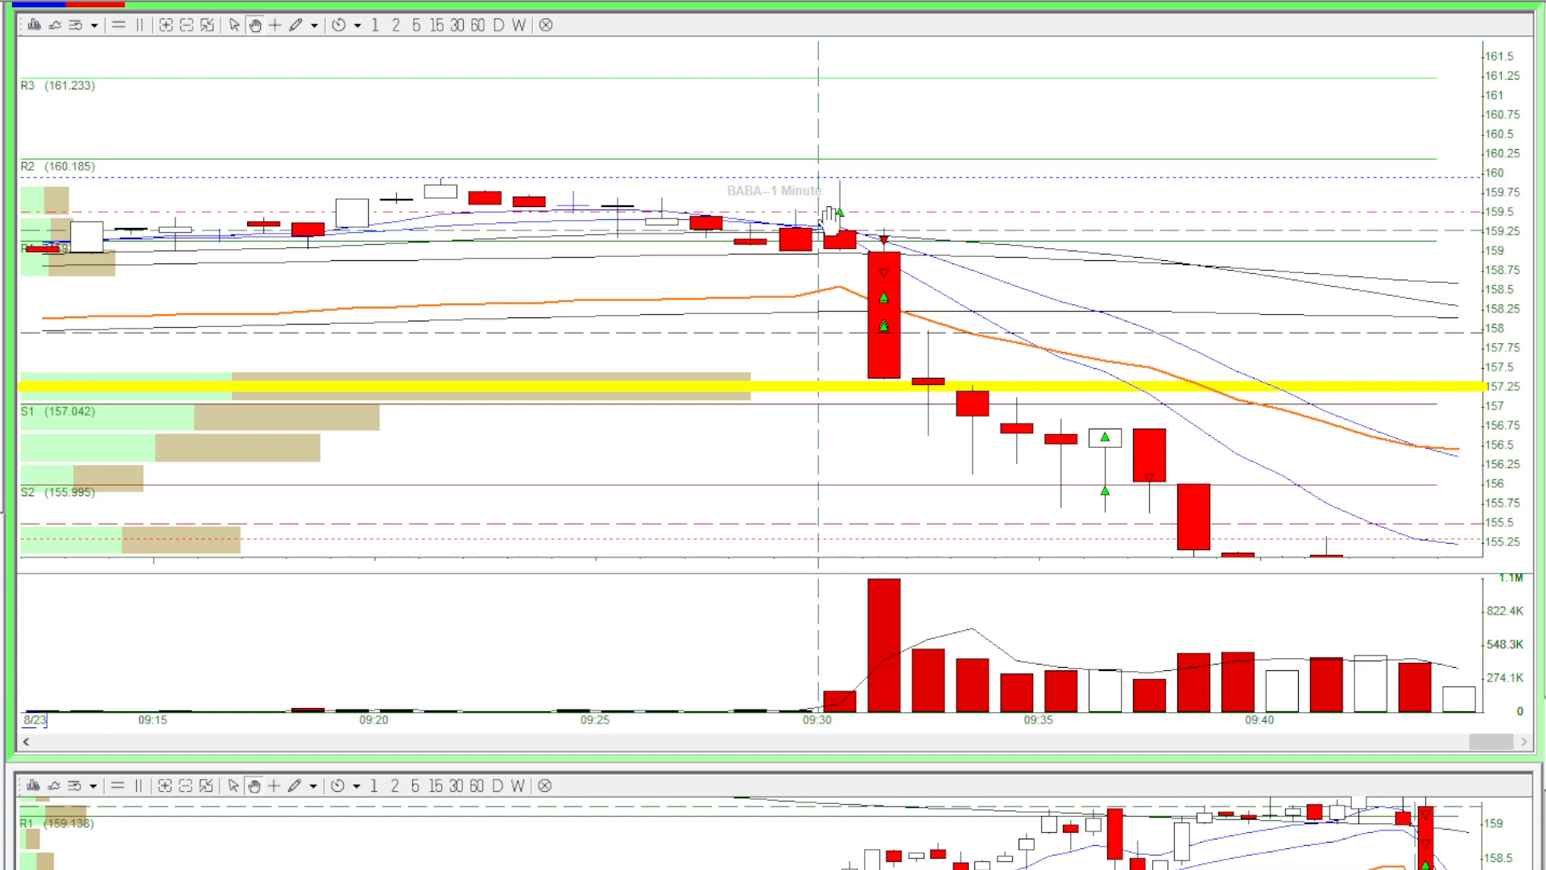
mouse_move(860, 219)
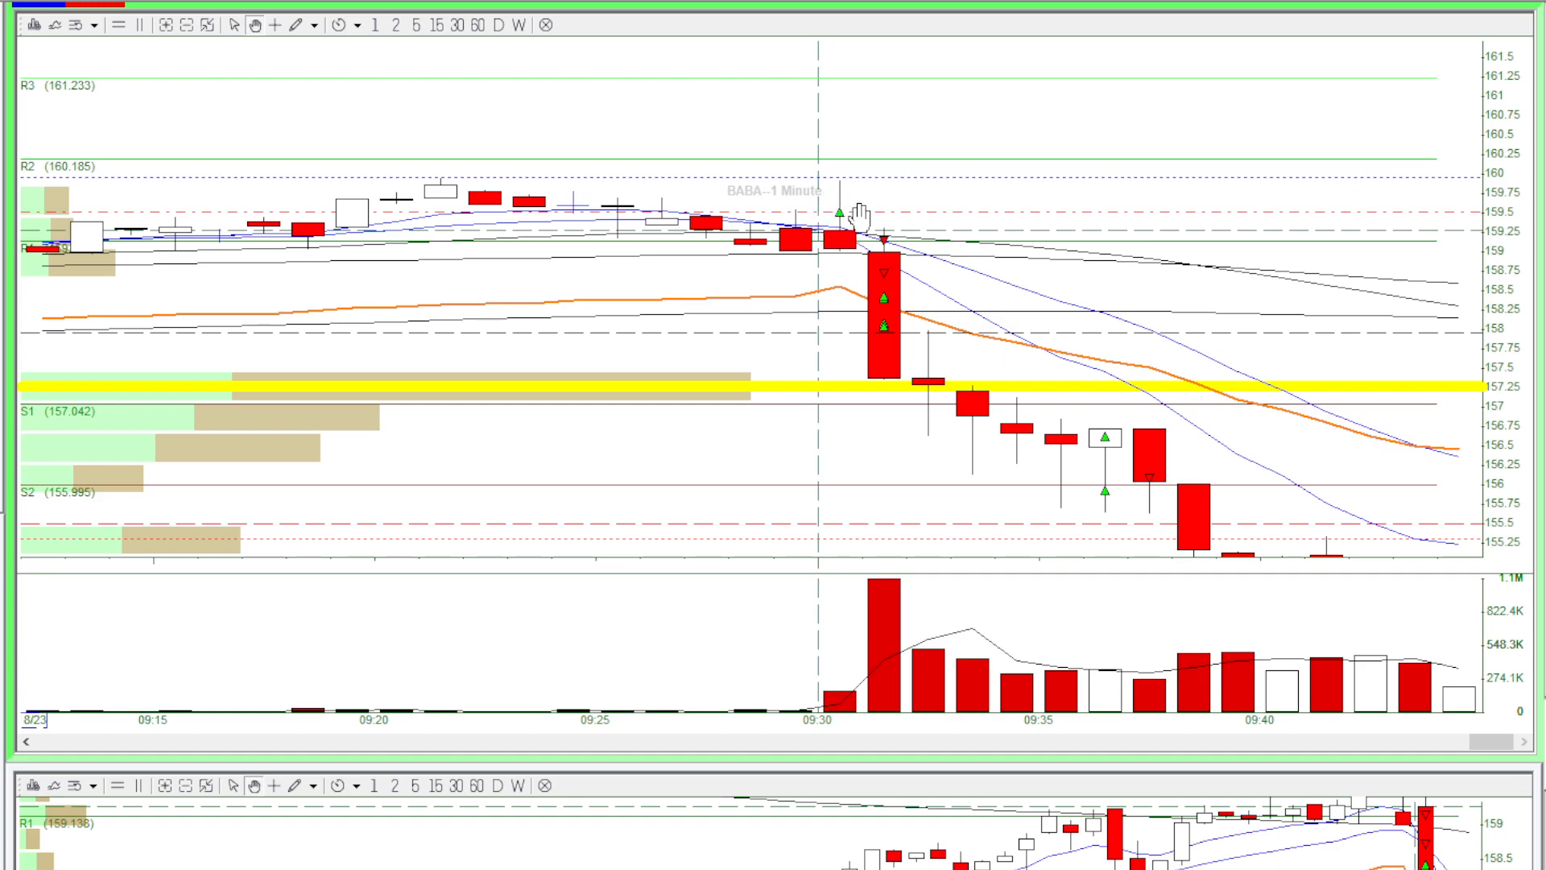
mouse_move(853, 212)
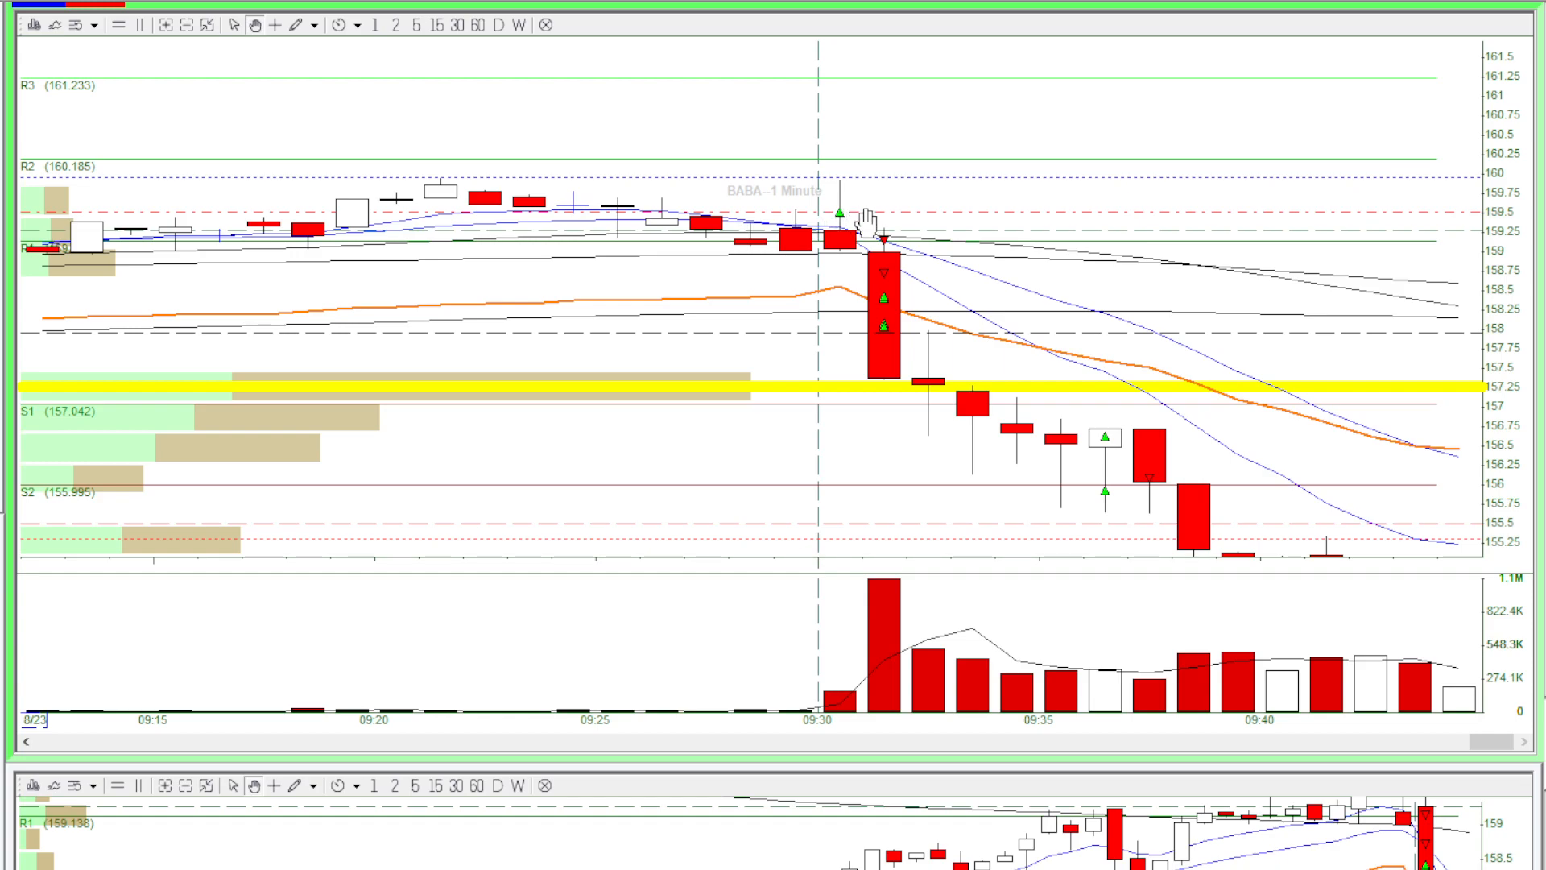
mouse_move(884, 224)
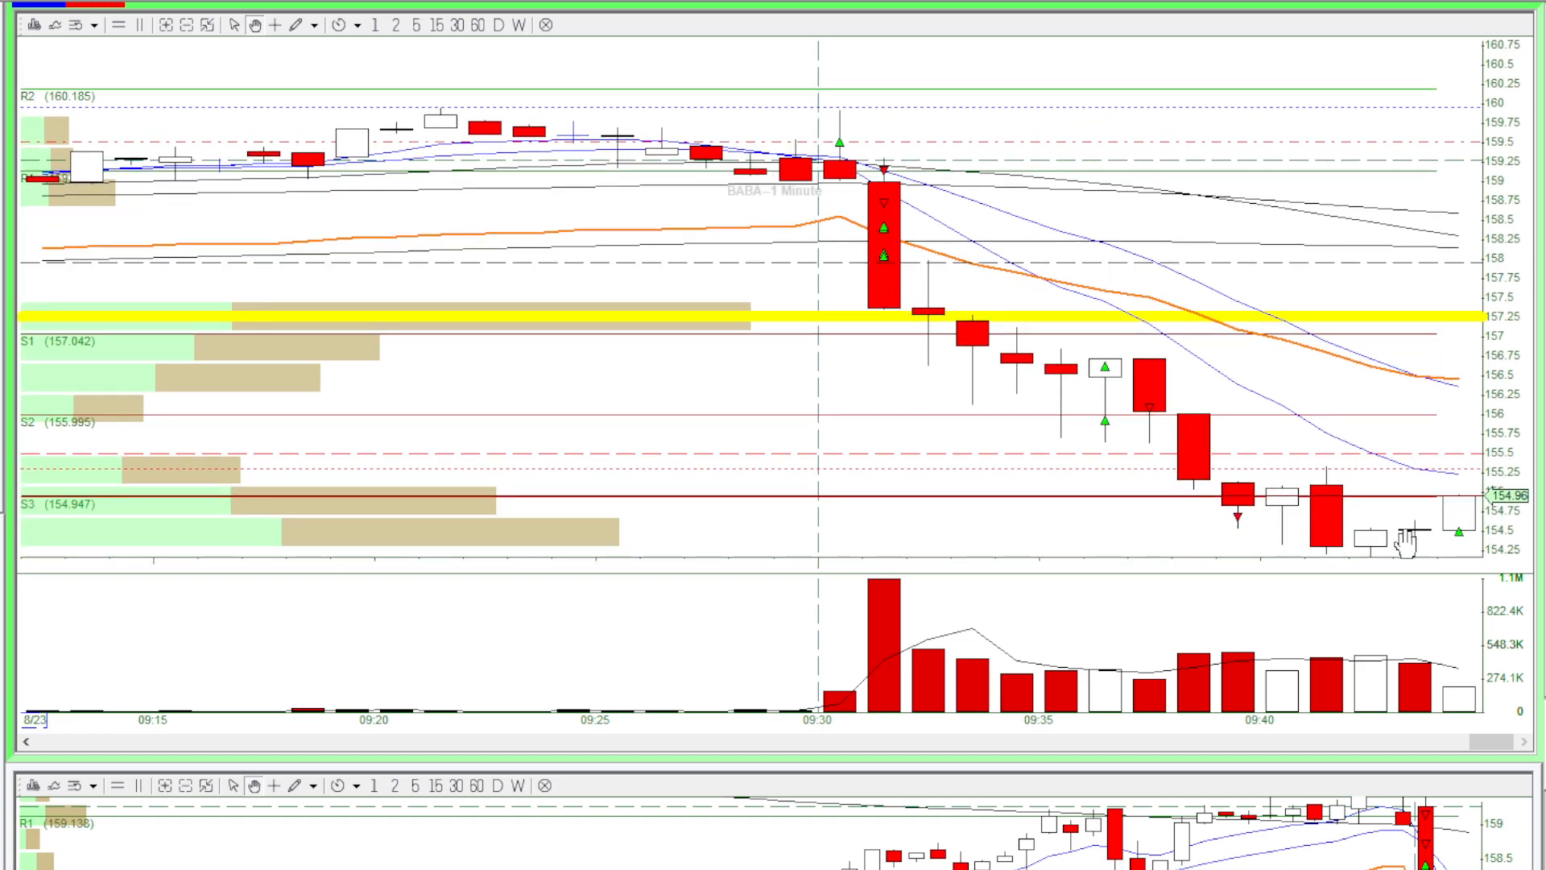
mouse_move(1134, 251)
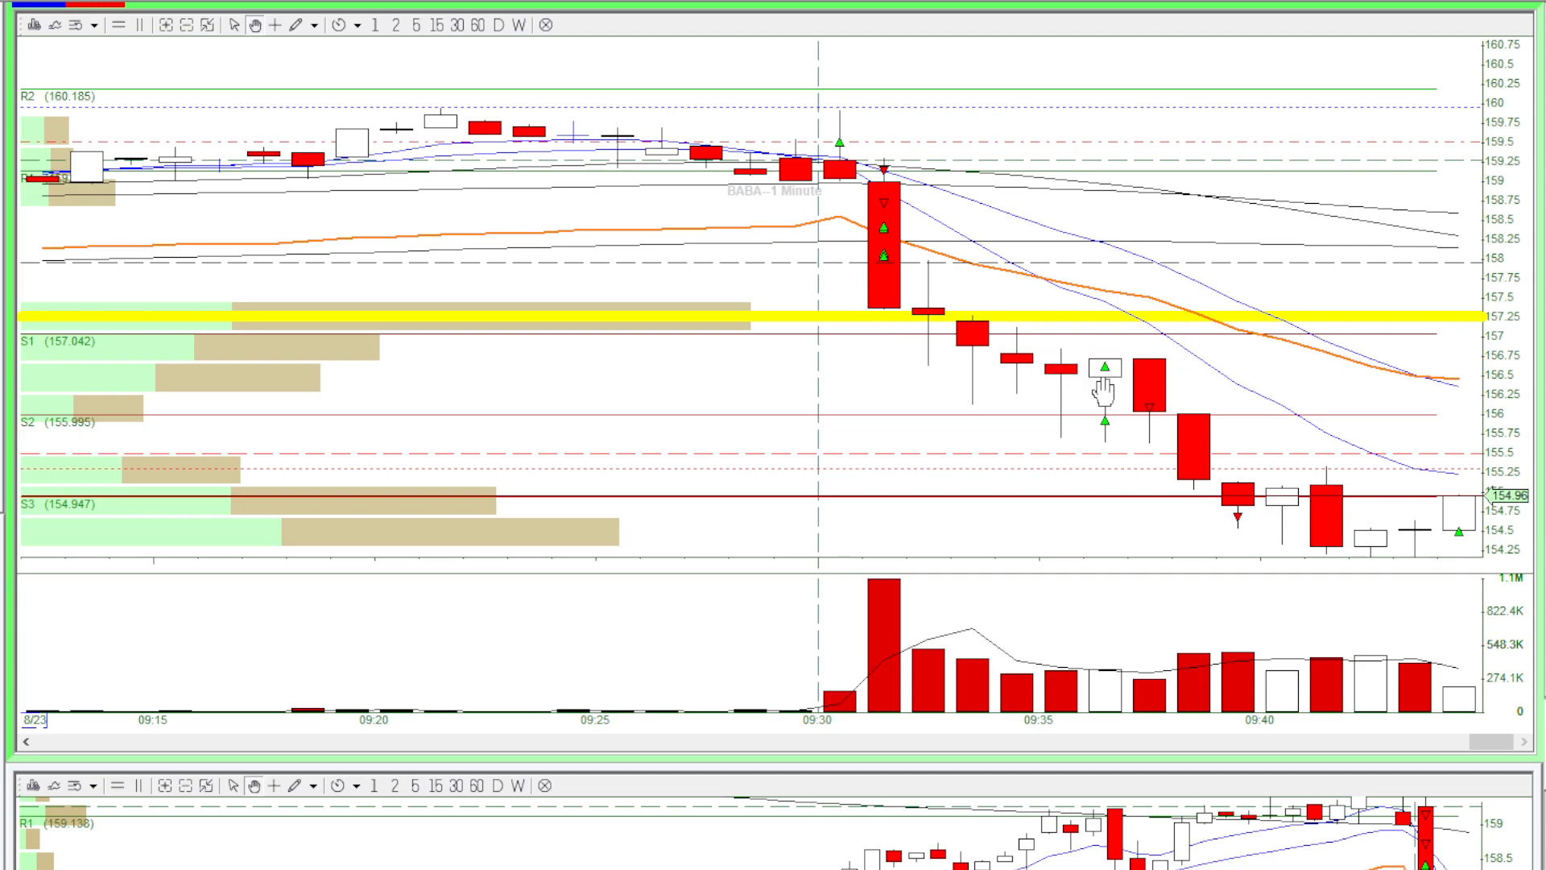
mouse_move(1085, 441)
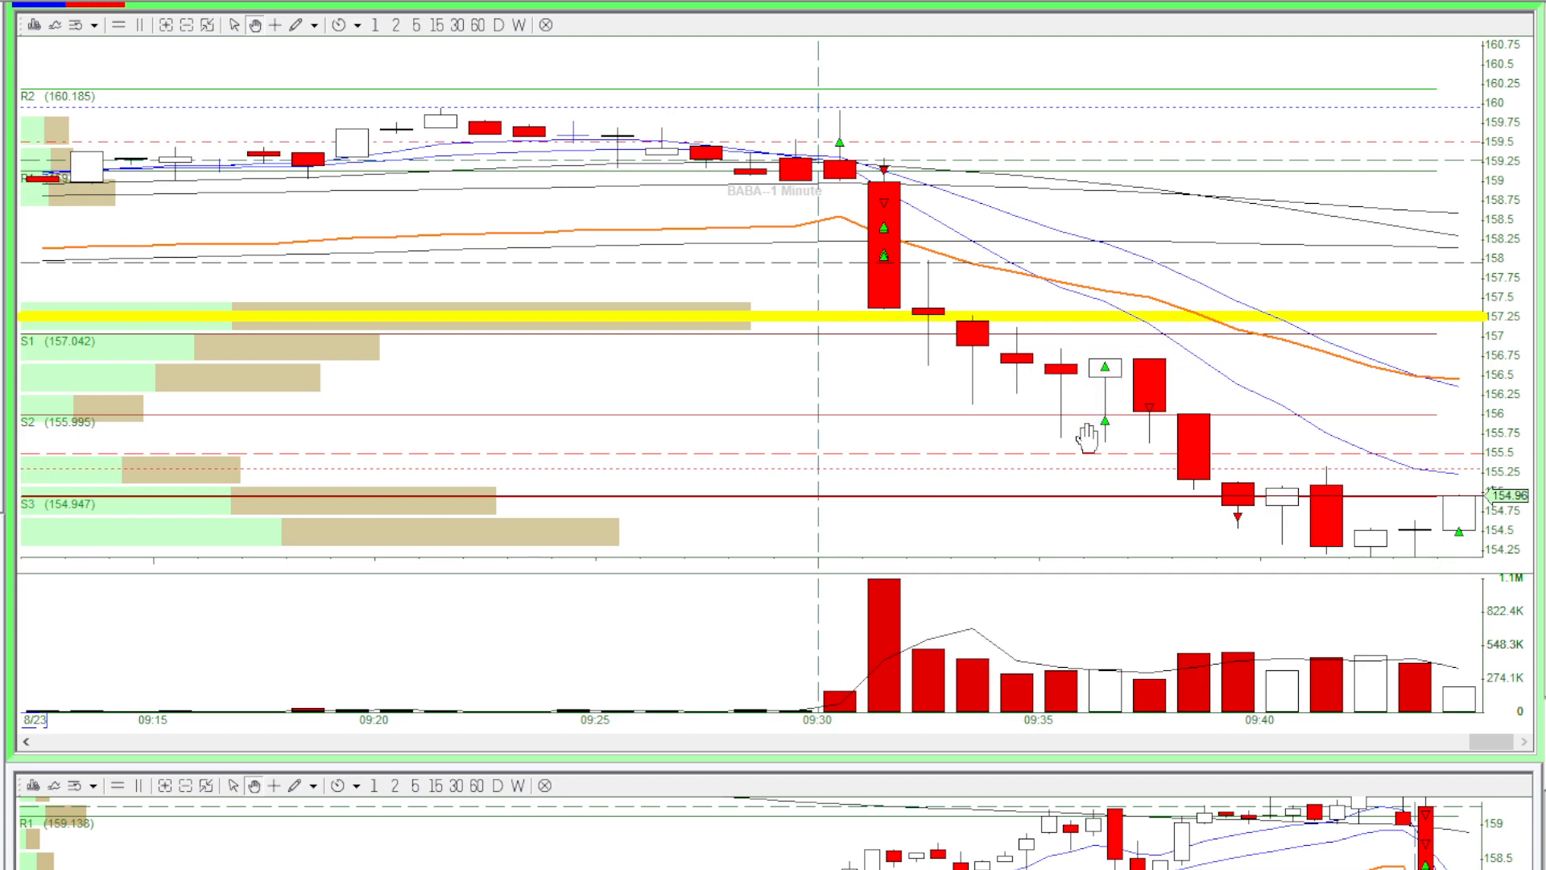
mouse_move(1120, 409)
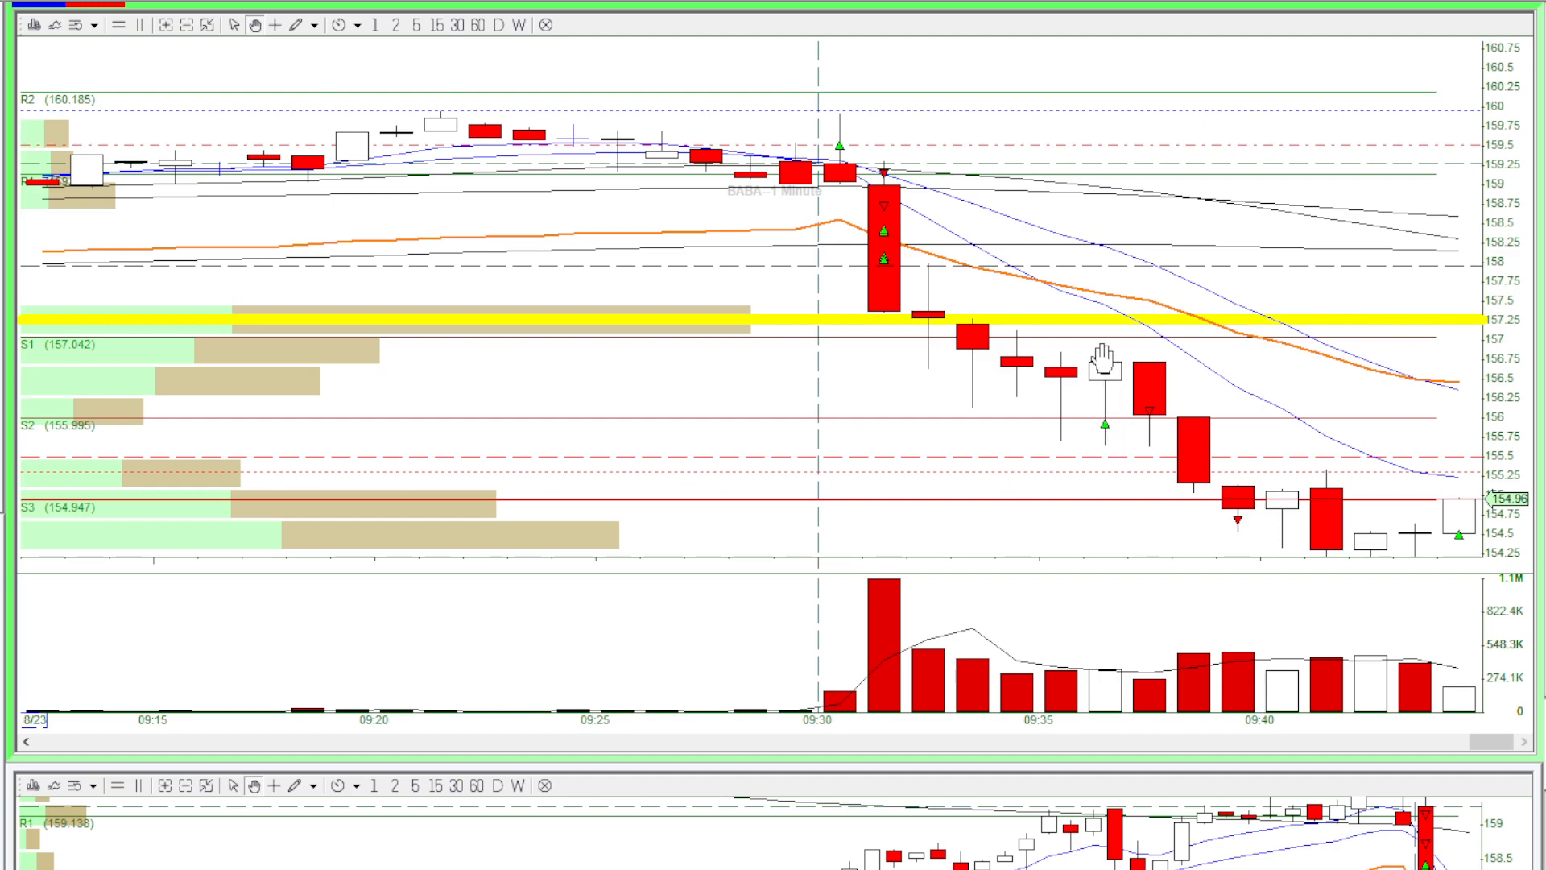
mouse_move(1090, 361)
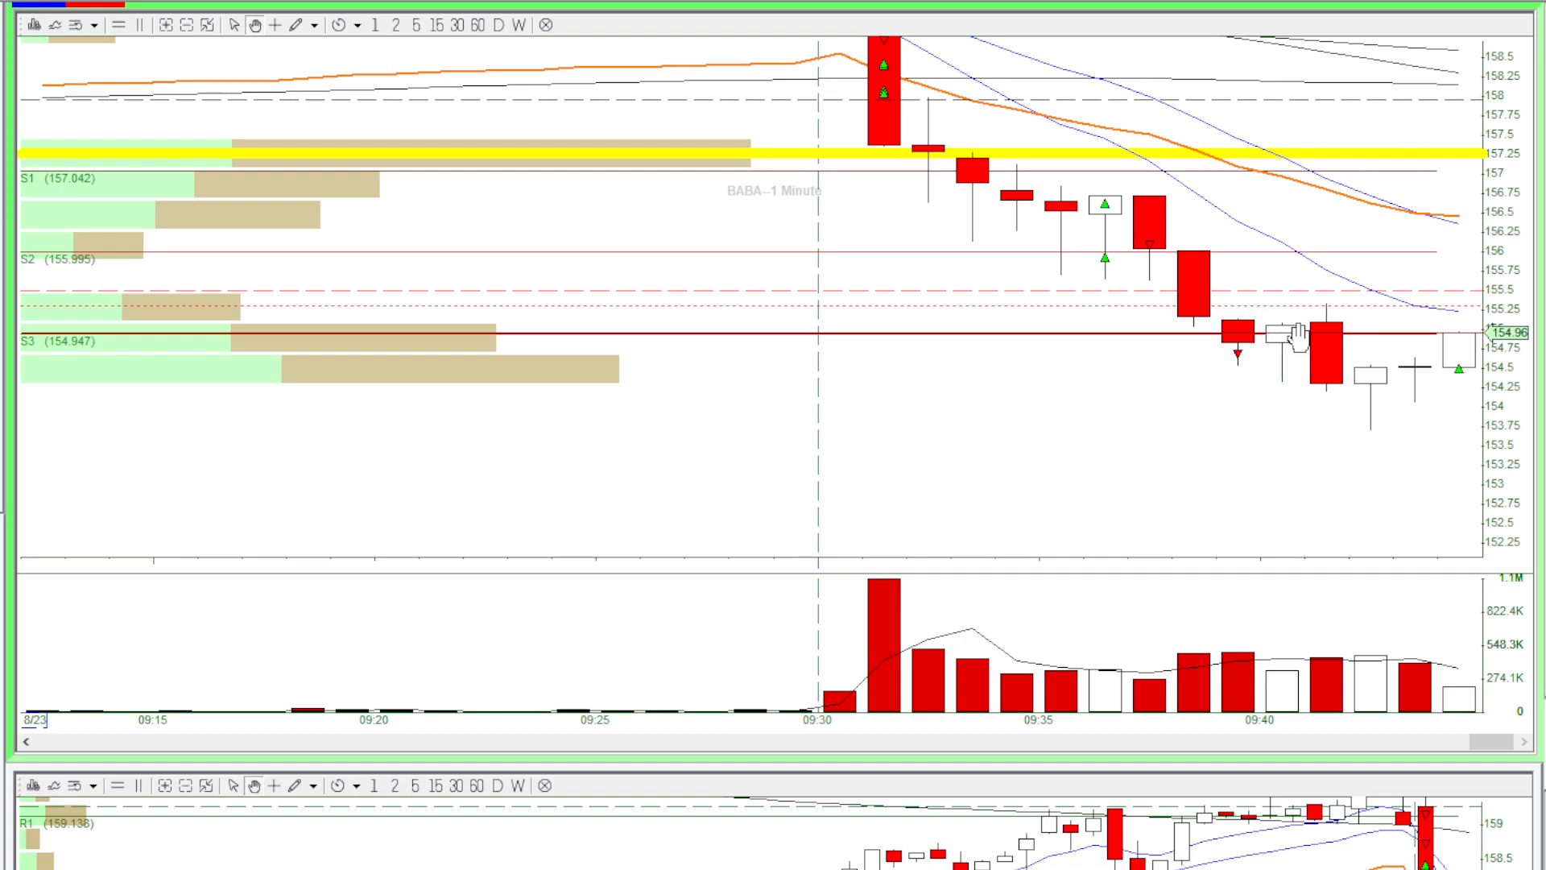
mouse_move(1450, 375)
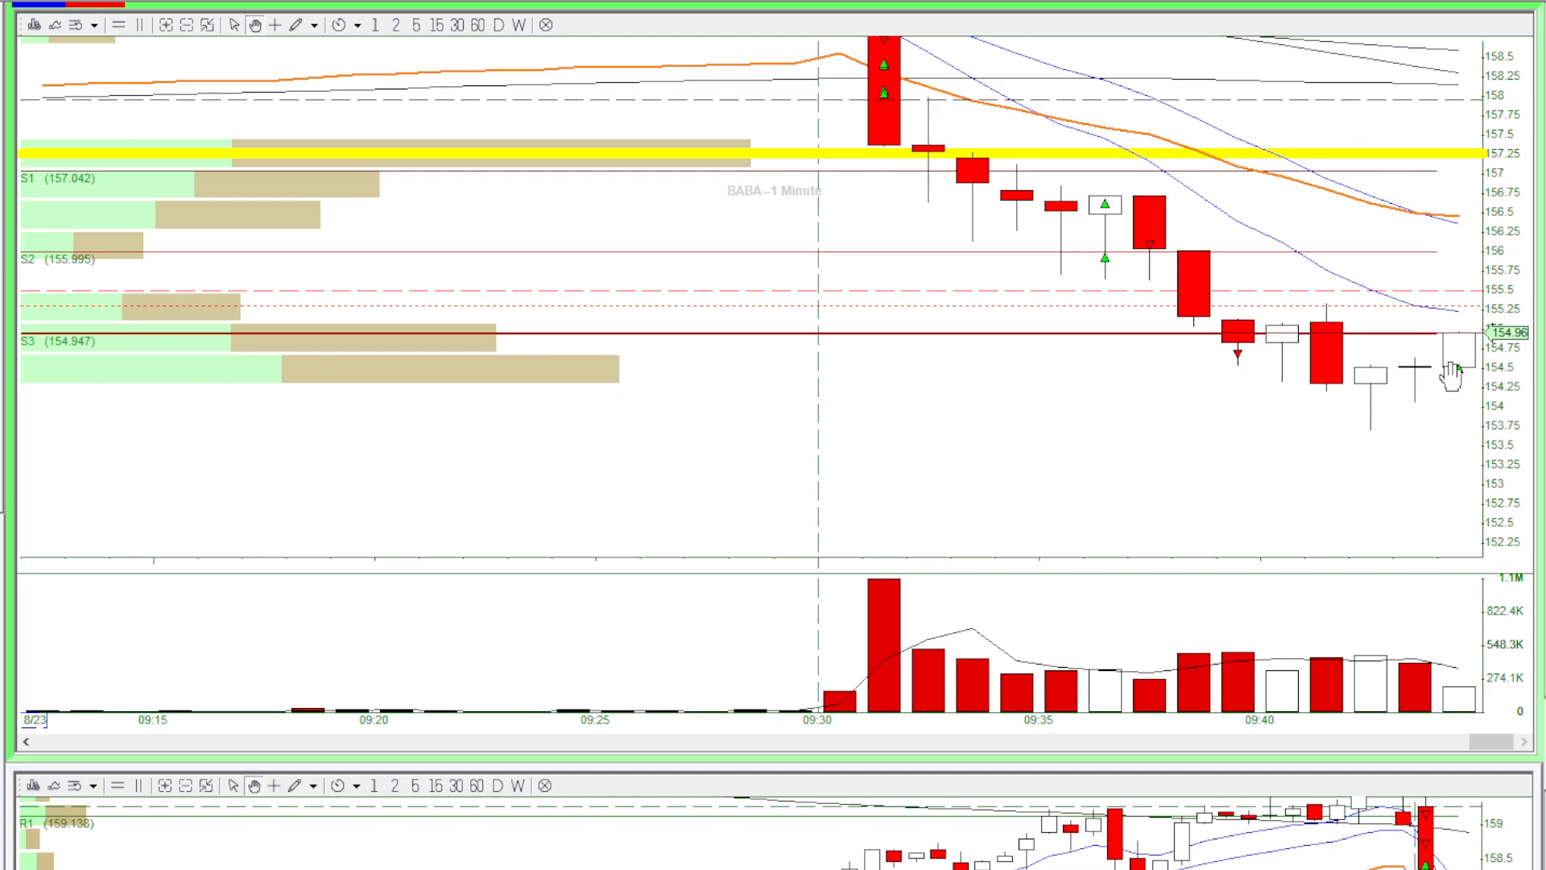